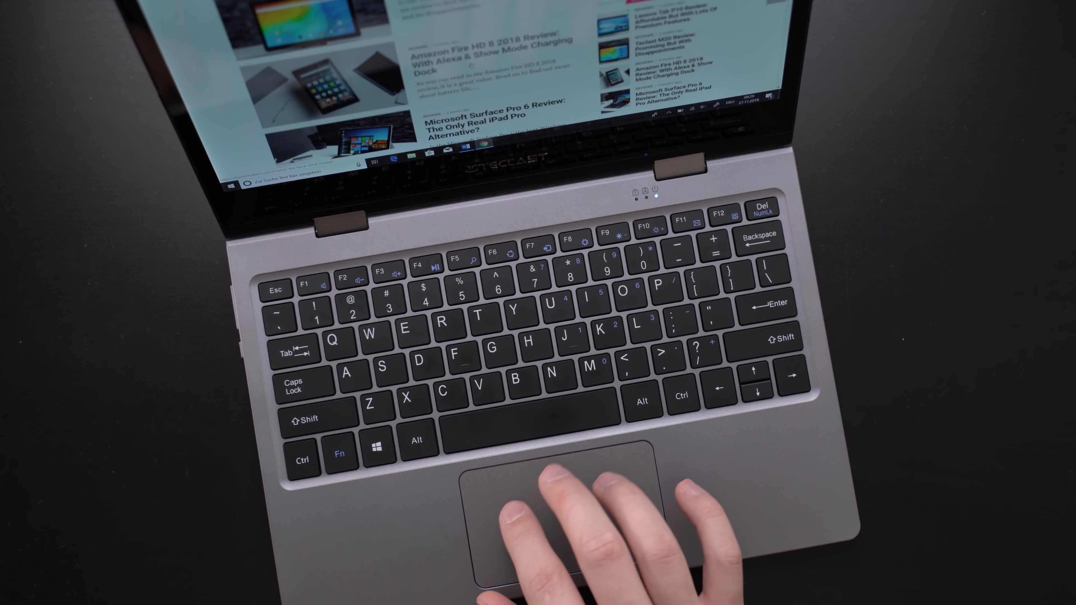
- Scroll down the MyNextTablet homepage through its latest review articles
scroll("down", 3)
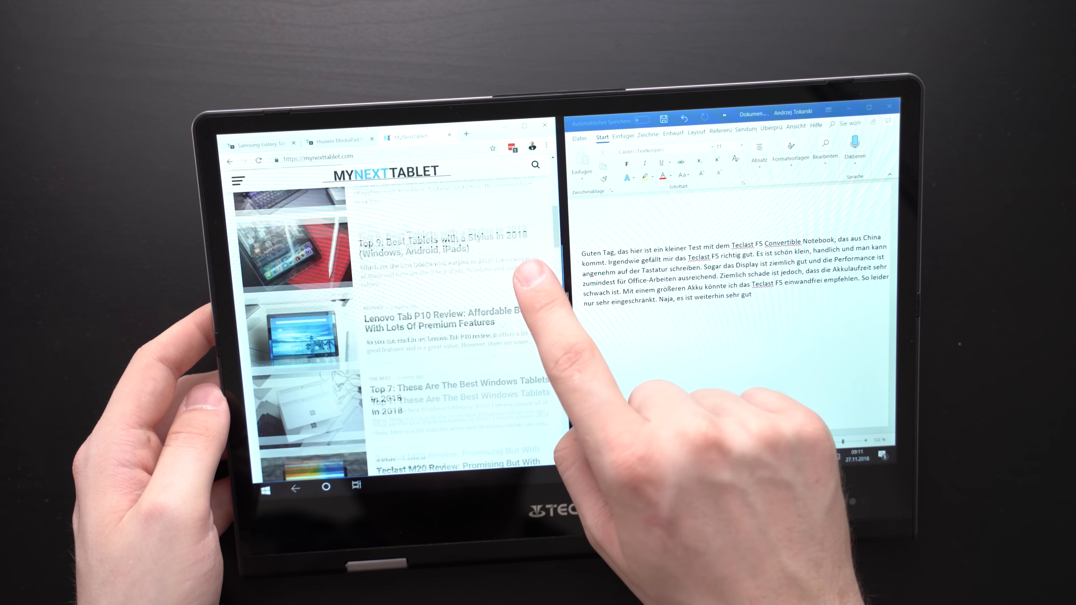
scroll("down", 3)
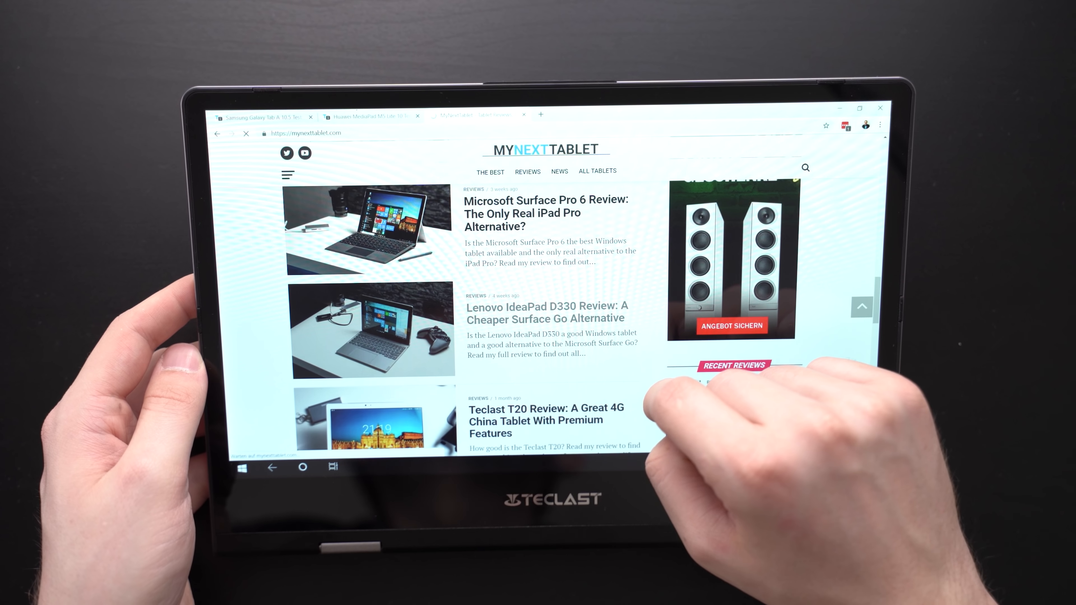
- Go to the Lenovo IdeaPad D330 review article and play its embedded YouTube video
left_click(547, 312)
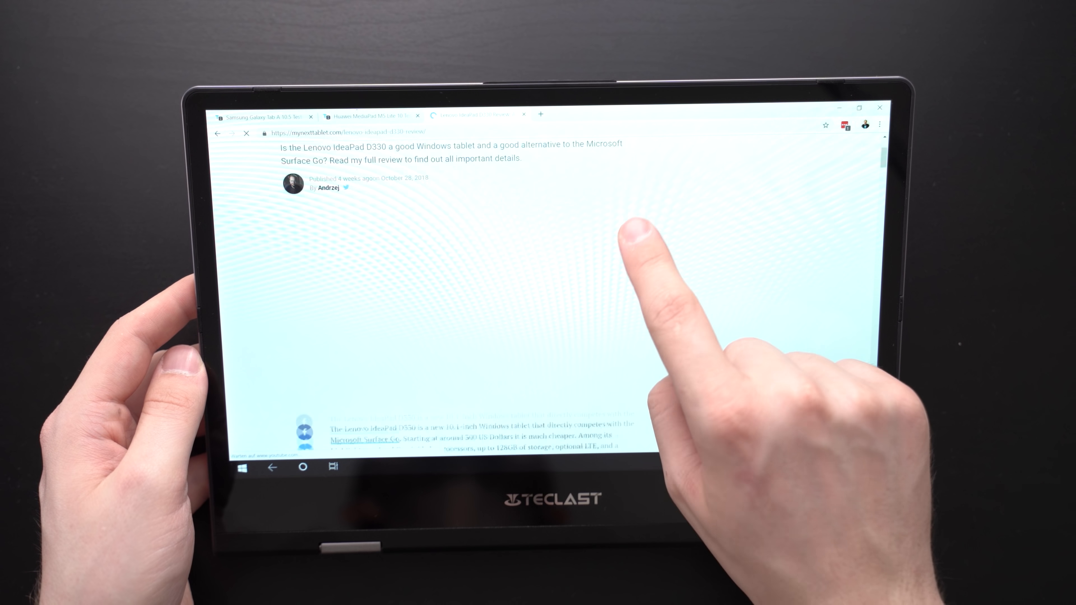
scroll("down", 3)
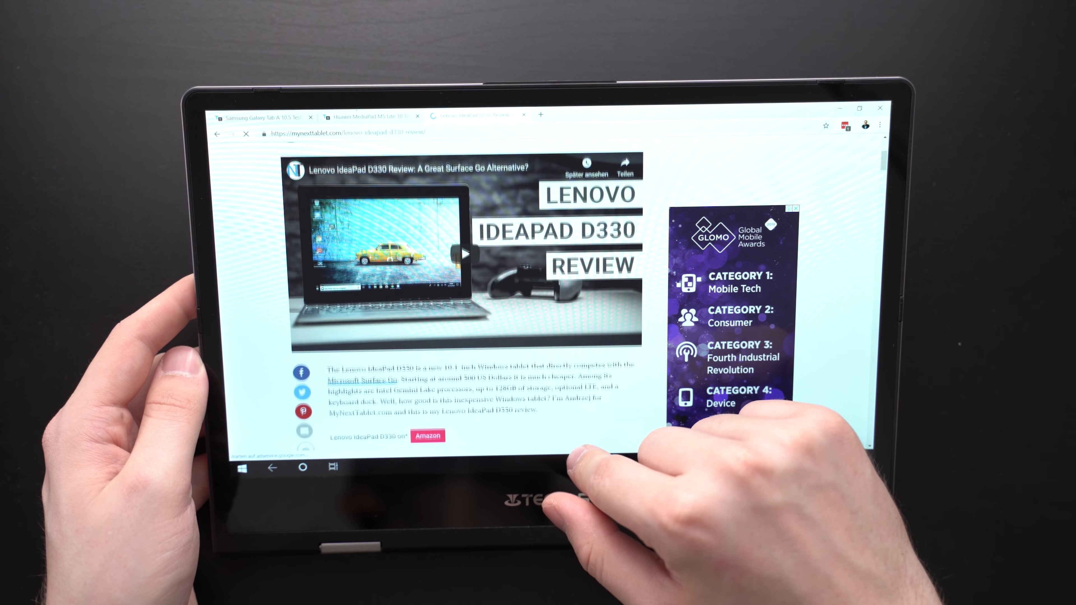
left_click(466, 254)
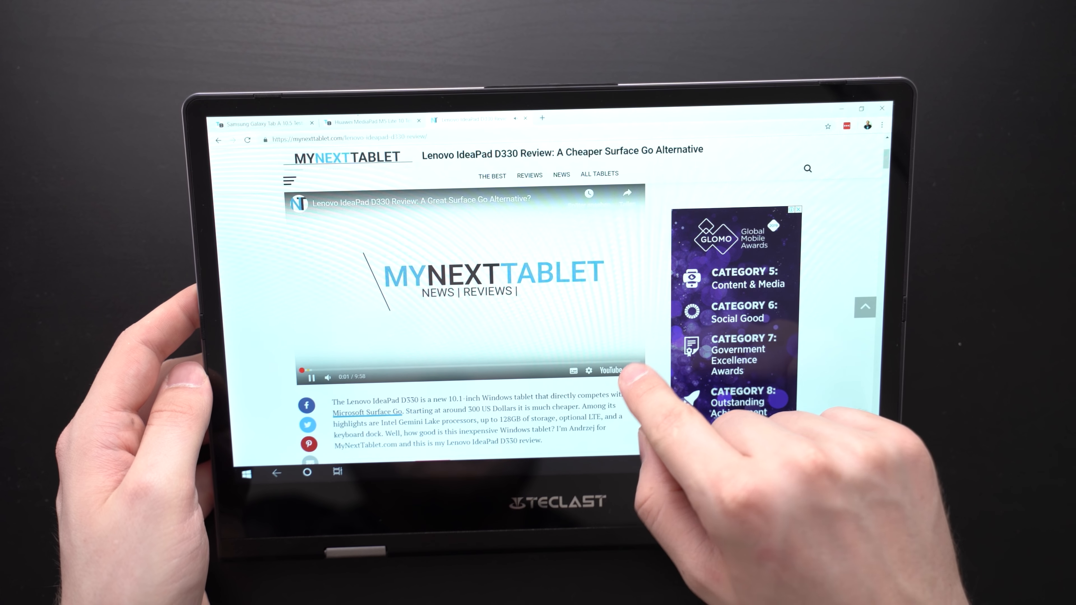
left_click(610, 370)
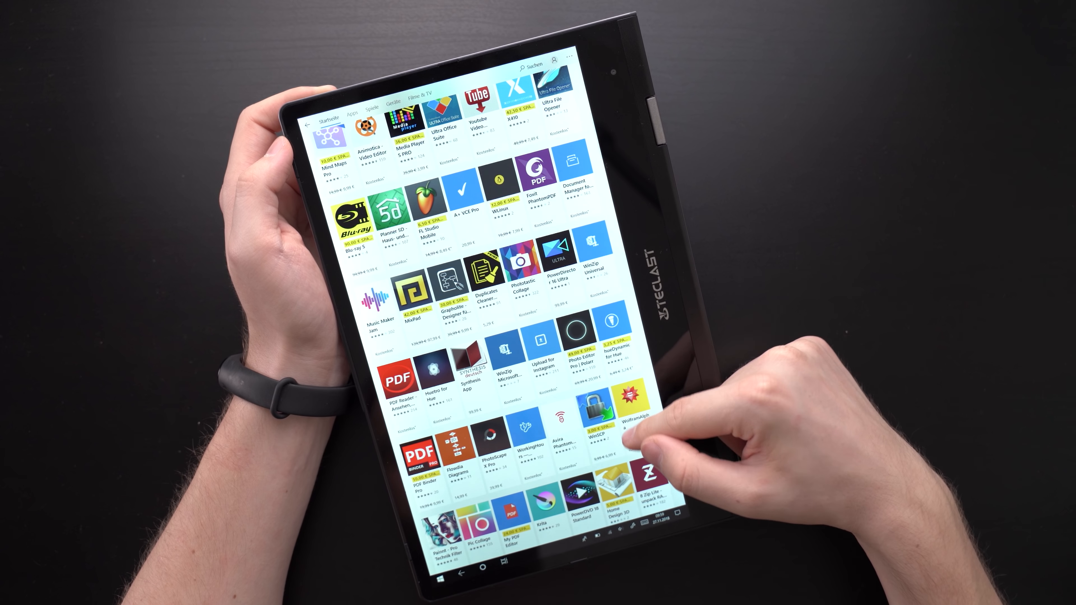
- Scroll further down the Microsoft Store app collection grid
scroll("down", 3)
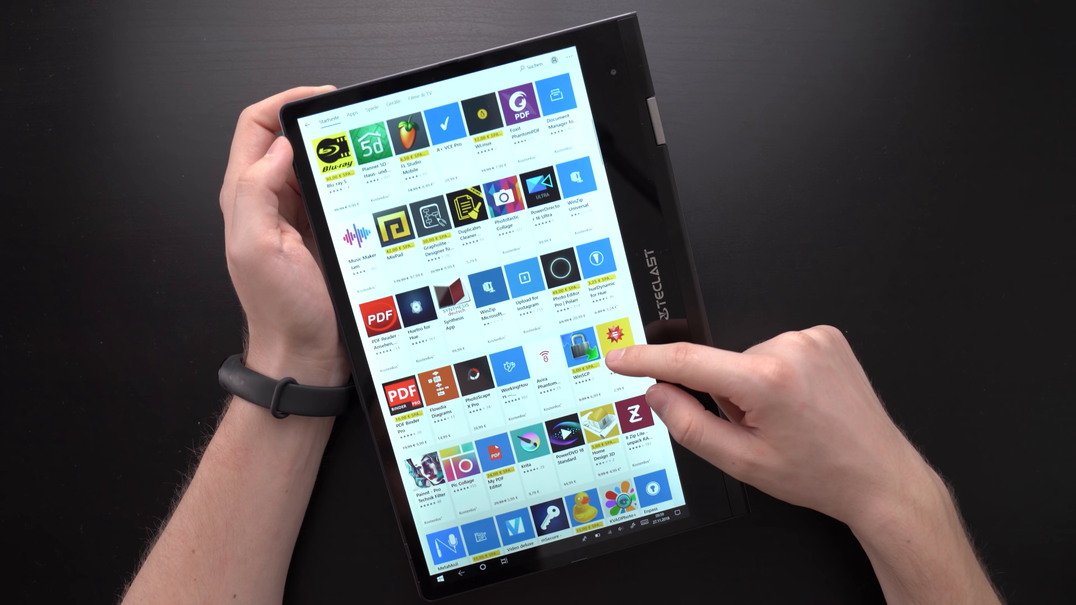
scroll("down", 3)
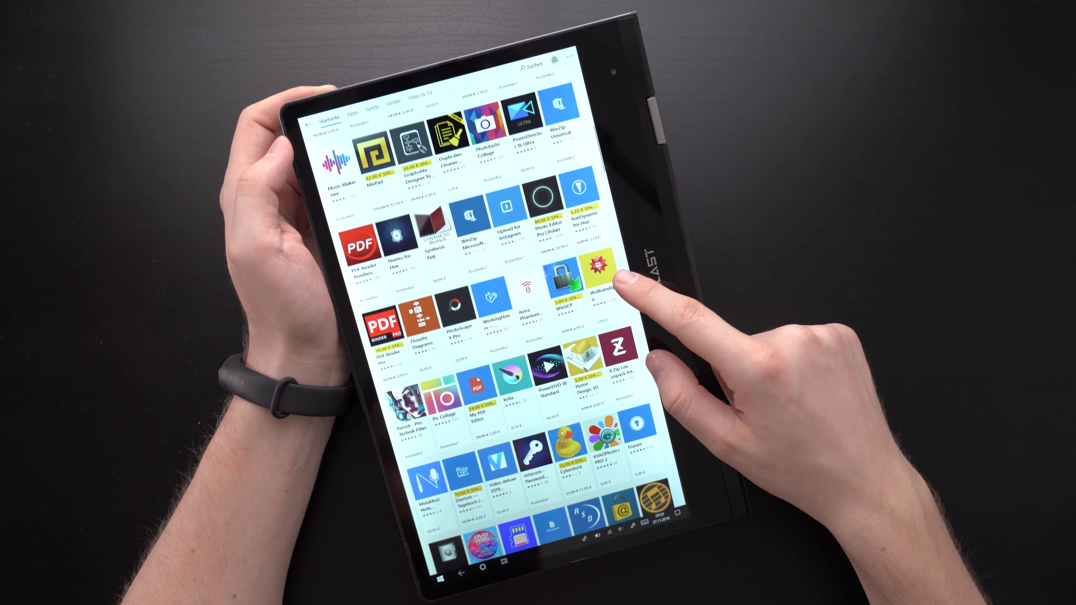
scroll("down", 3)
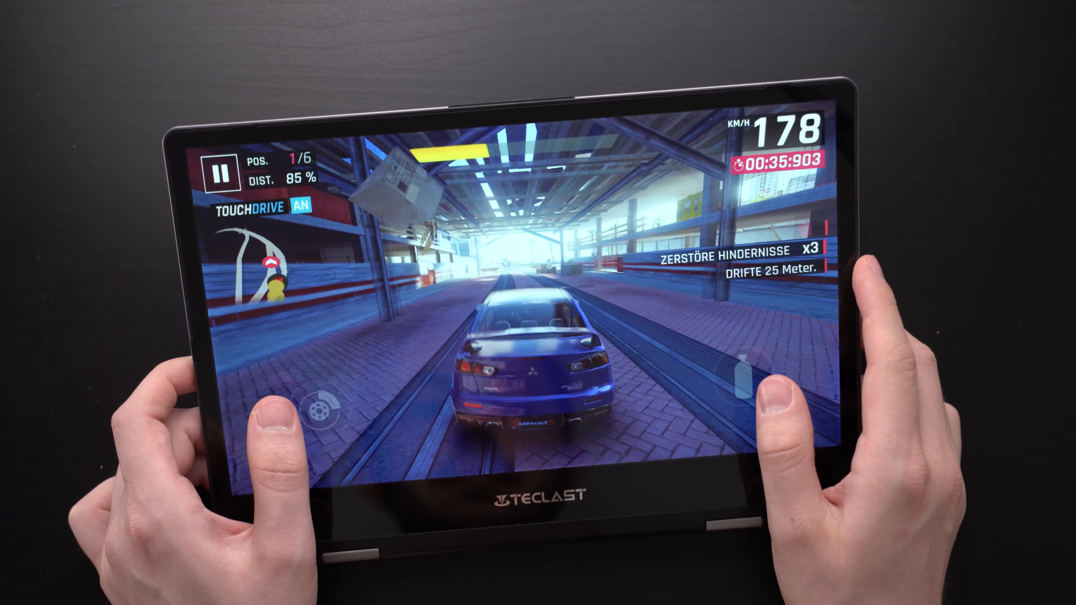
- Fire the nitro boost twice during the Asphalt 9 city race
left_click(741, 367)
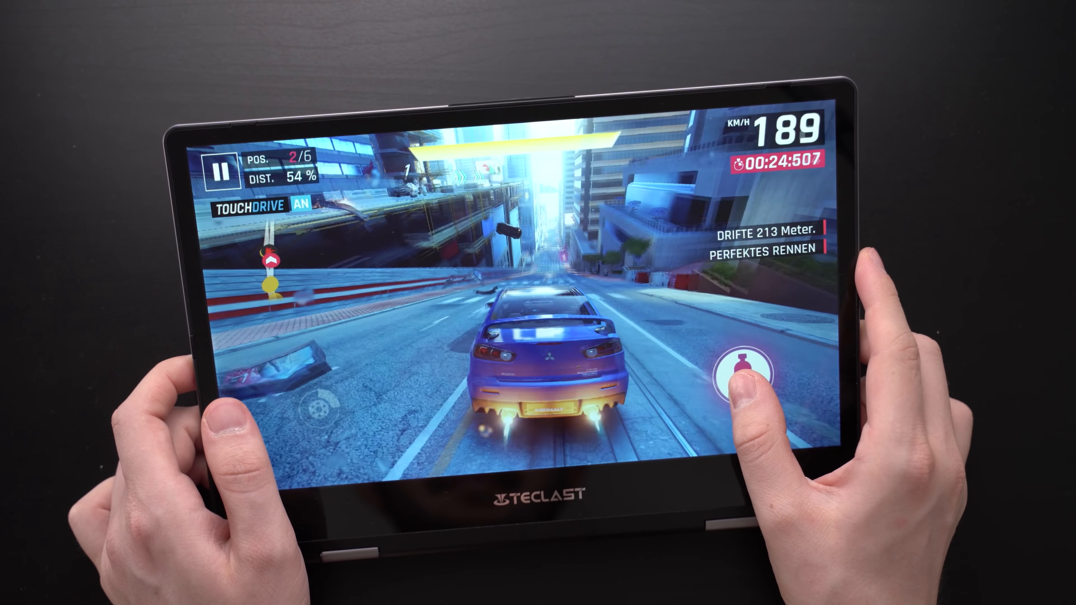
left_click(745, 367)
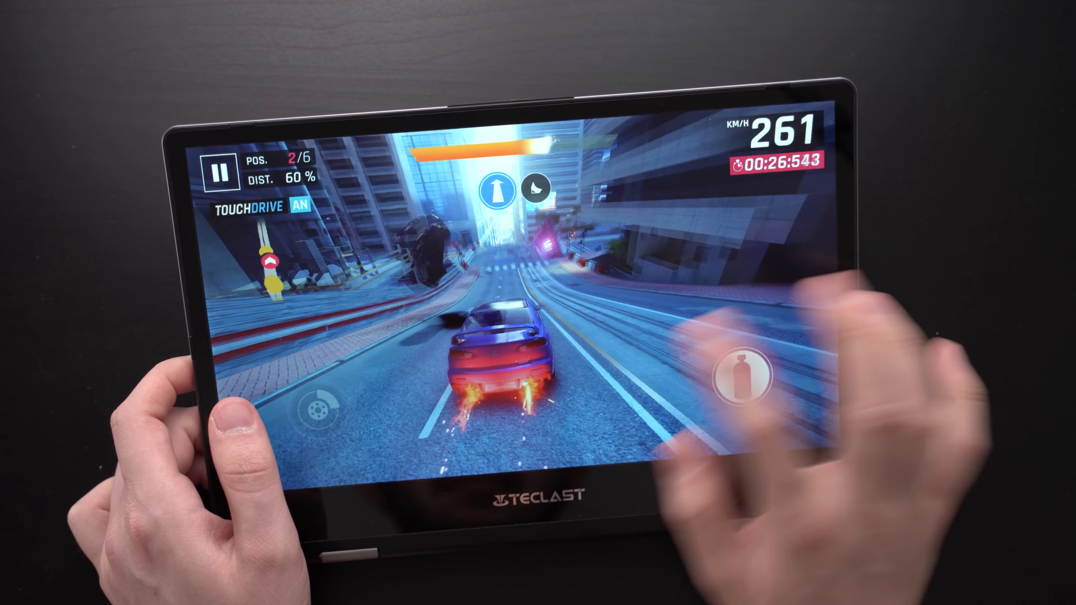